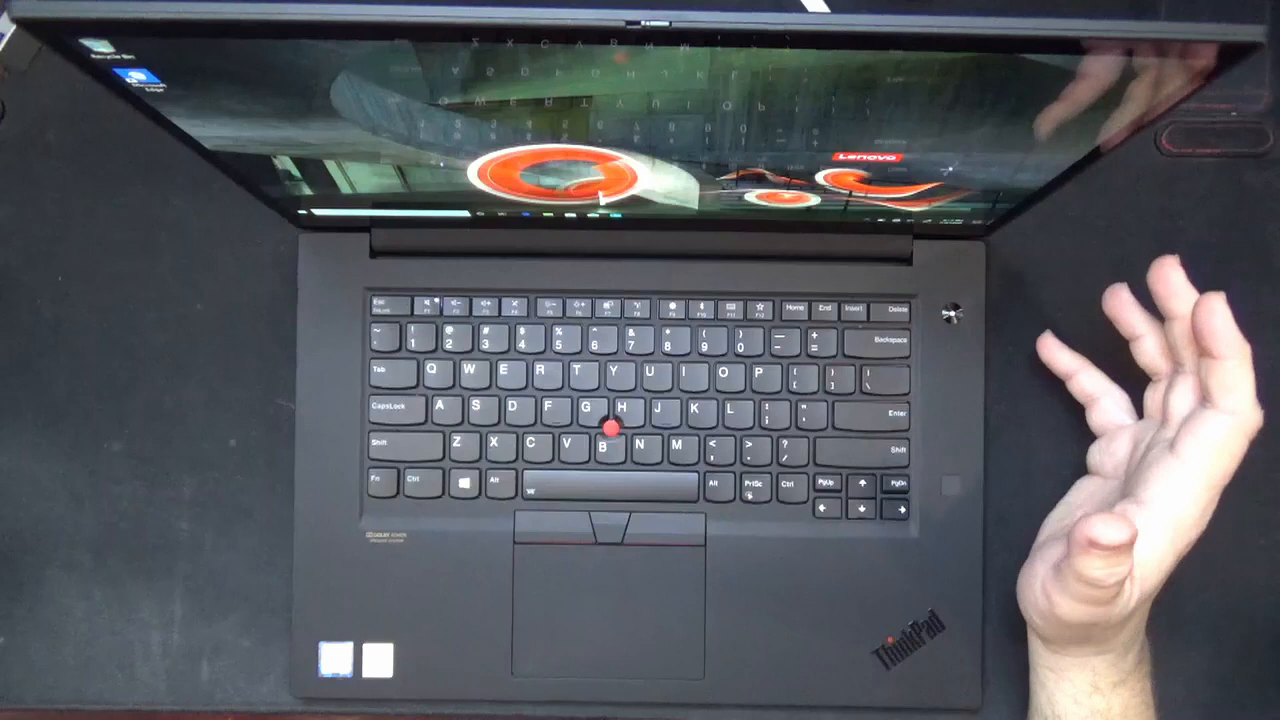
{"action": "mouse_move", "coordinate": [1080, 450]}
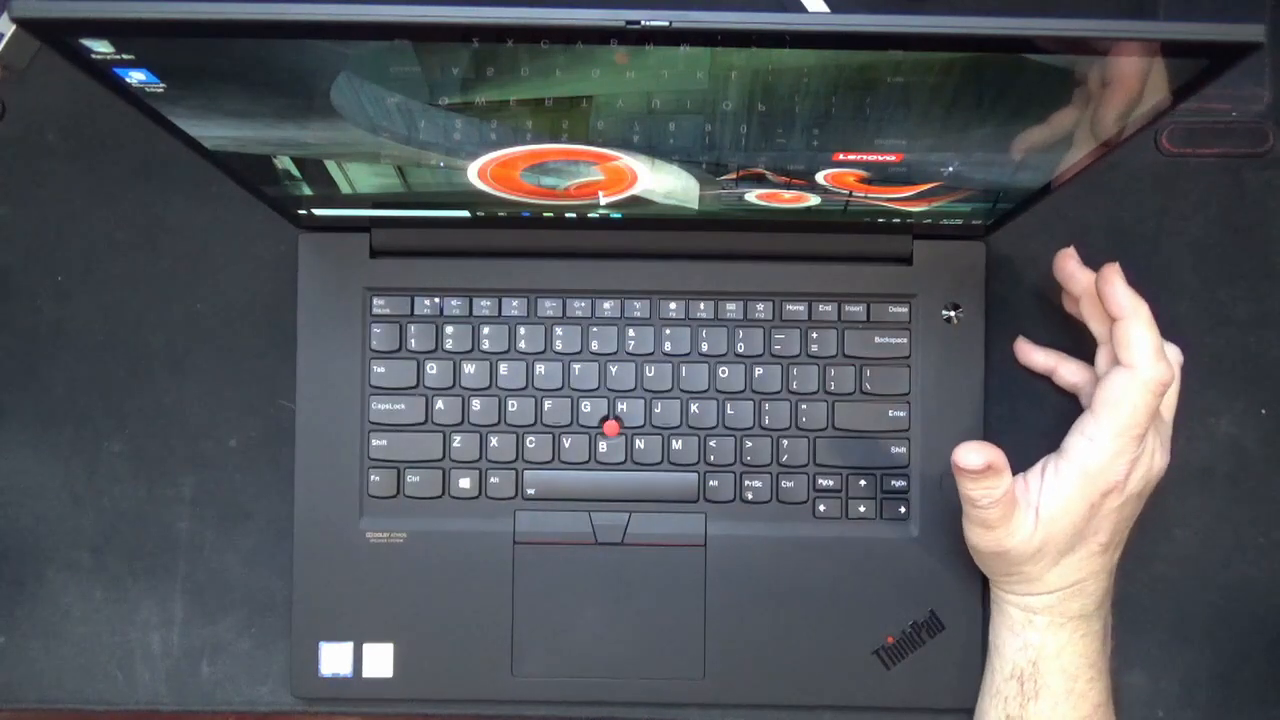